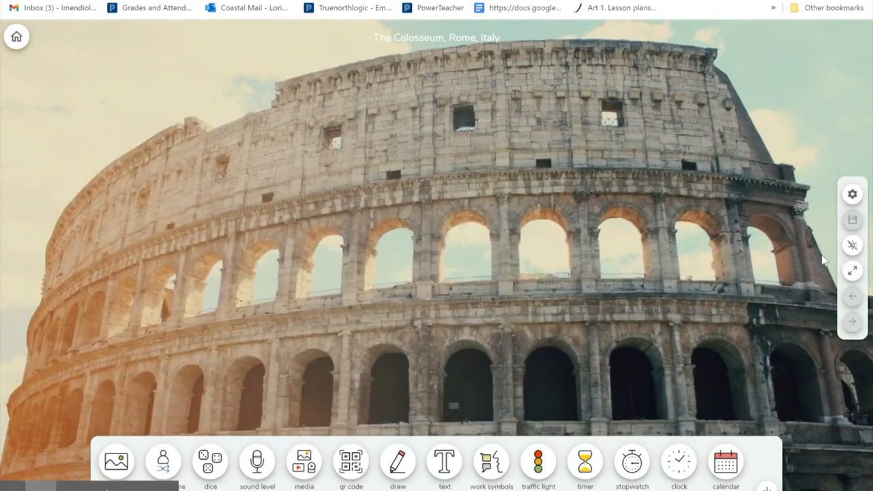
pyautogui.moveTo(851, 270)
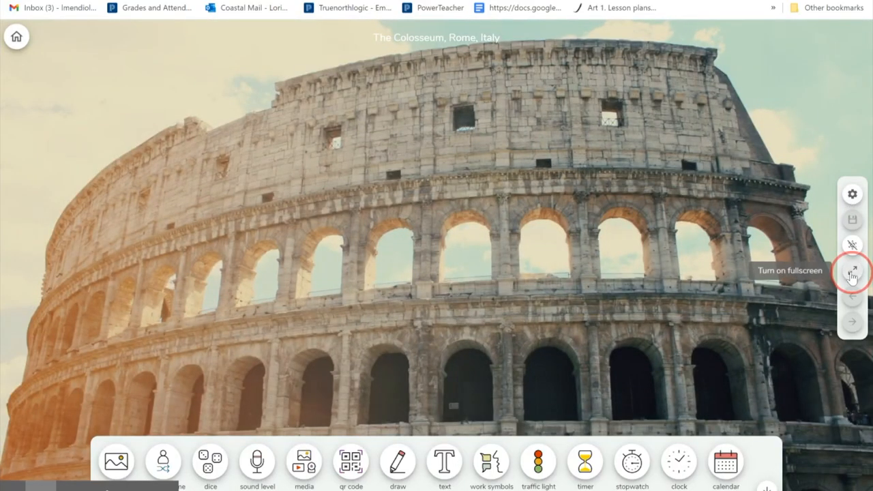
# Switch the board to fullscreen and add a calendar and an analog clock
pyautogui.click(851, 270)
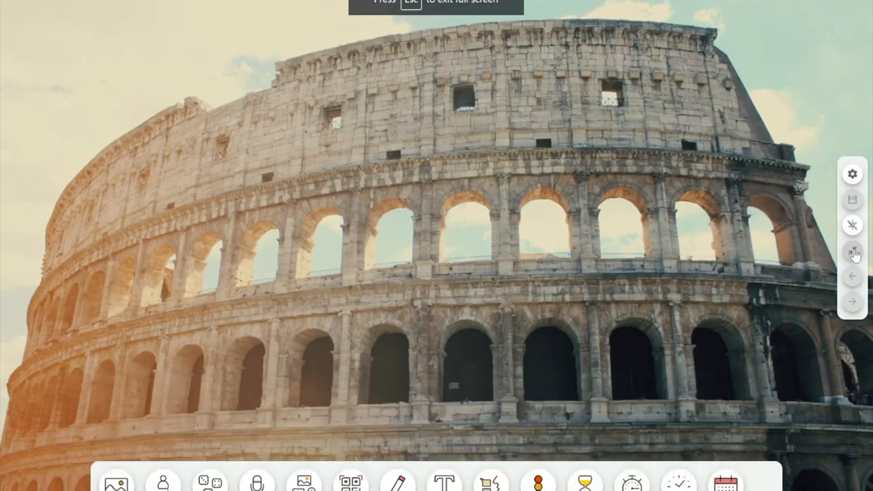
pyautogui.click(851, 251)
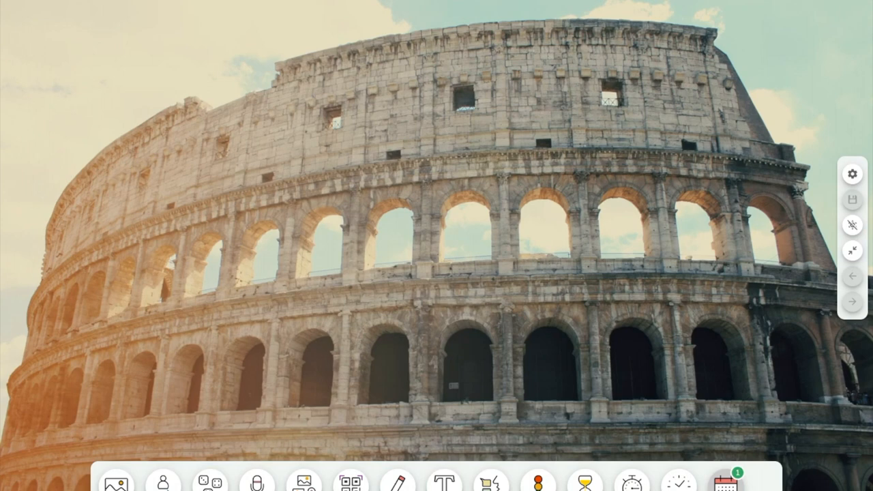
pyautogui.click(737, 482)
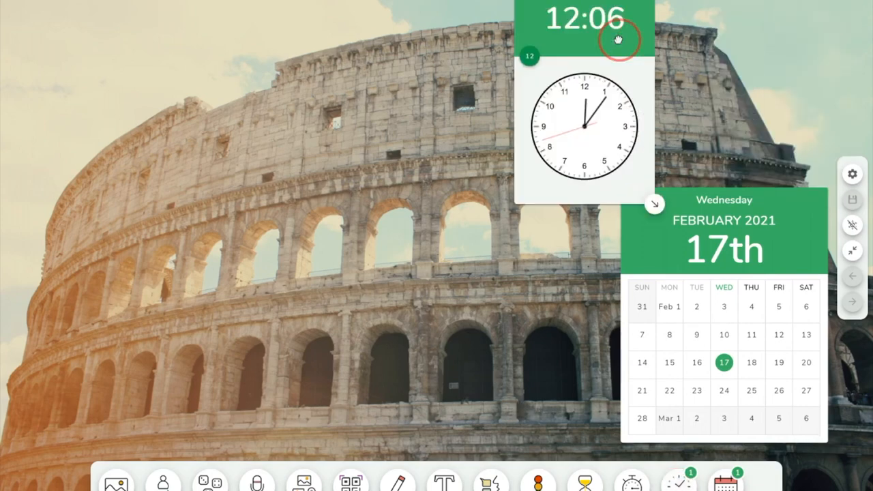
# Arrange the calendar in the top-right corner with the clock directly below it
pyautogui.moveTo(583, 34); pyautogui.dragTo(483, 135)
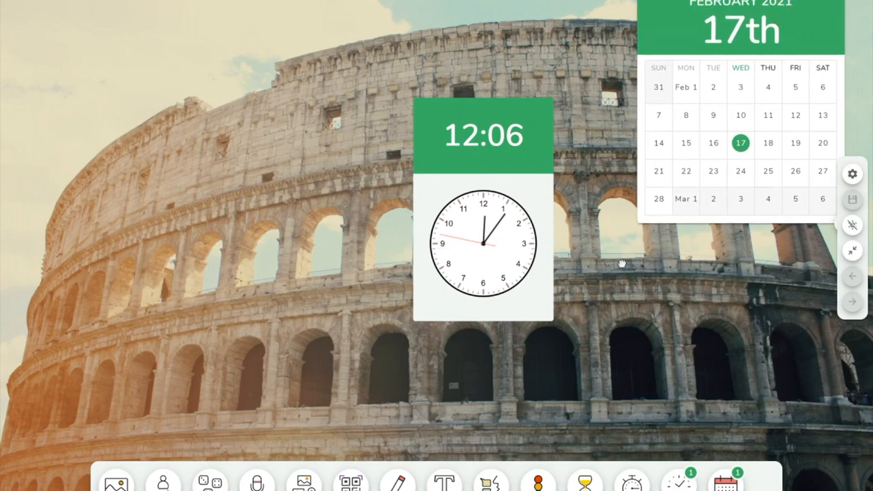
pyautogui.moveTo(484, 135); pyautogui.dragTo(742, 275)
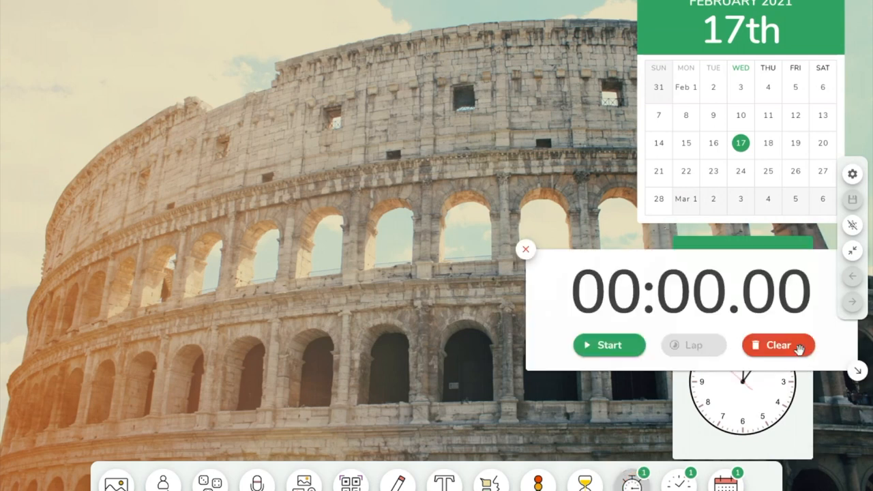
# Replace the stopwatch with a countdown timer raised to 33:00 using the minute plus buttons
pyautogui.click(525, 248)
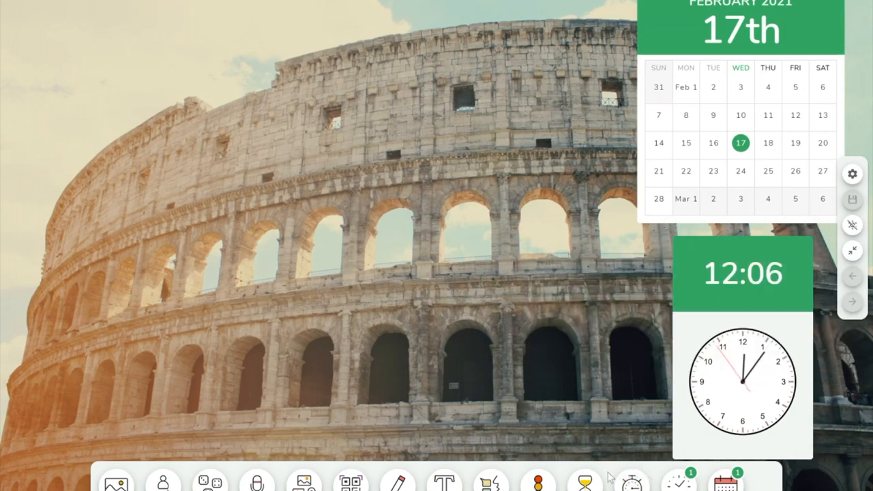
pyautogui.click(586, 483)
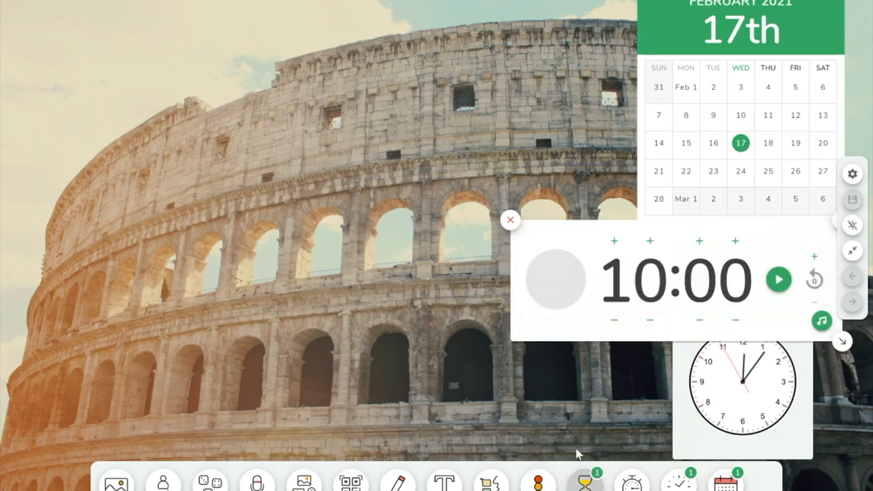
pyautogui.click(613, 240)
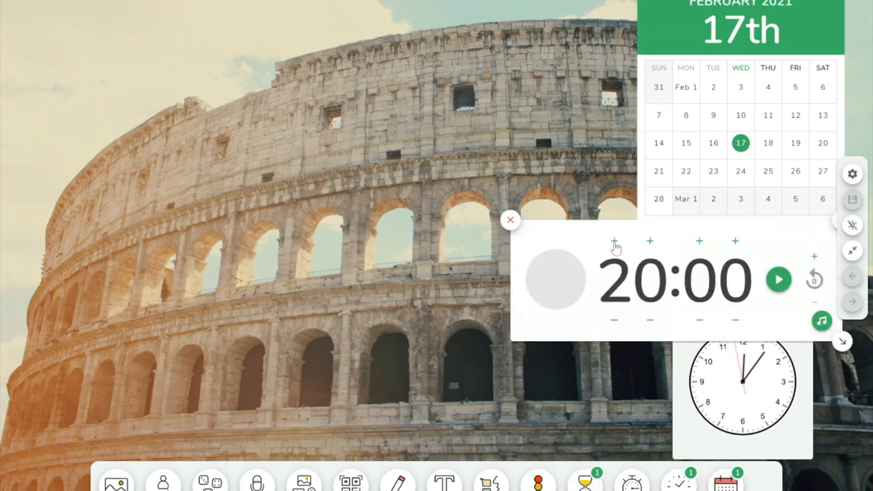
pyautogui.click(650, 241)
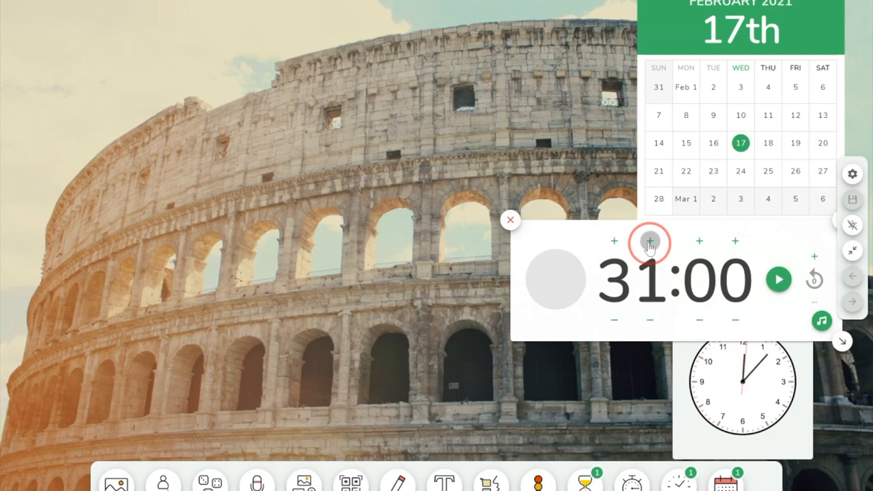
pyautogui.click(650, 240)
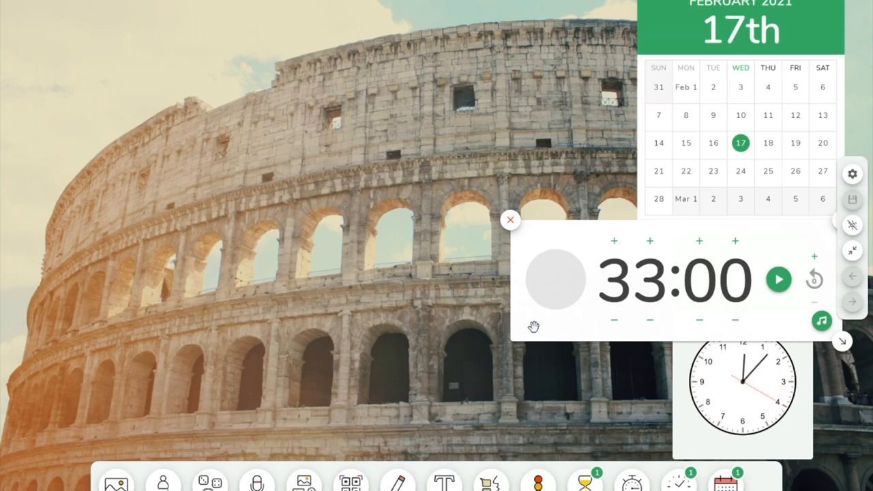
pyautogui.moveTo(512, 231)
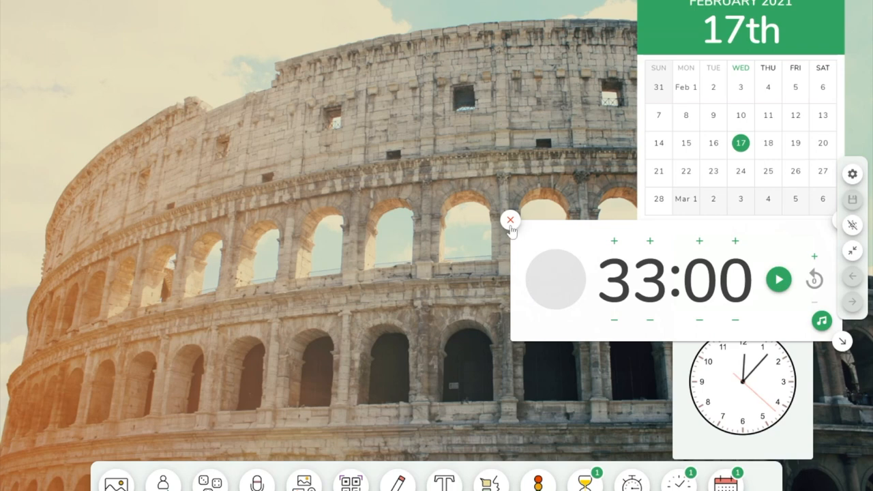
# Swap the countdown timer for a traffic light placed at the board's centre
pyautogui.click(511, 220)
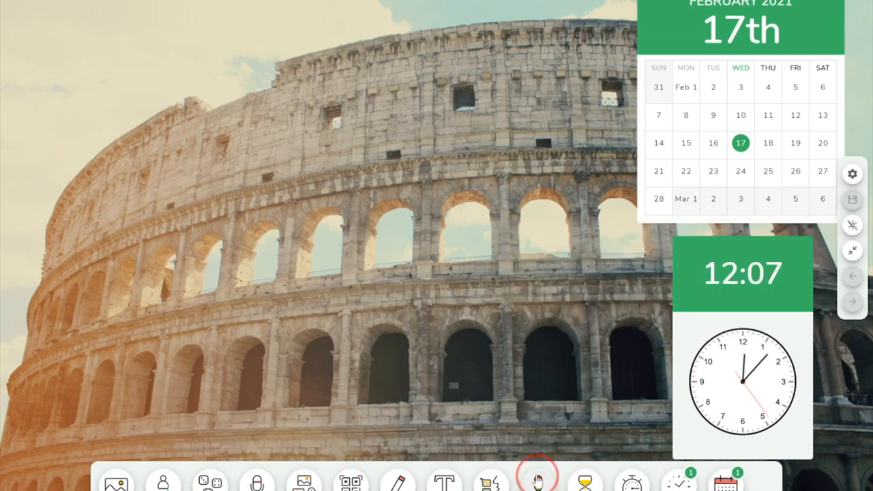
pyautogui.click(539, 480)
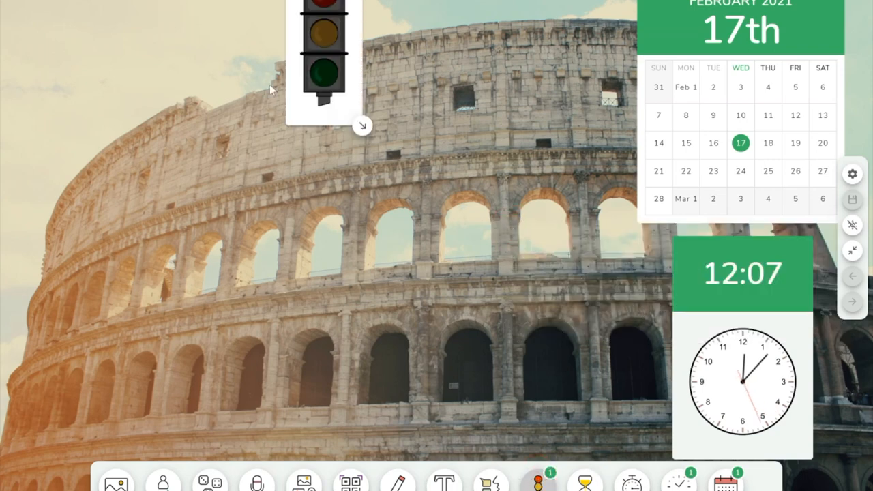
pyautogui.moveTo(325, 55); pyautogui.dragTo(525, 239)
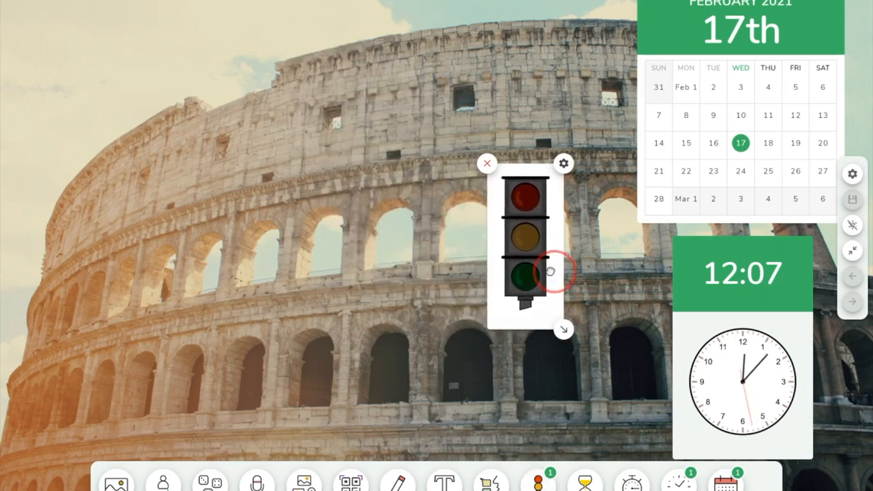
# Cycle the traffic light through red, yellow and green, then remove it
pyautogui.click(520, 197)
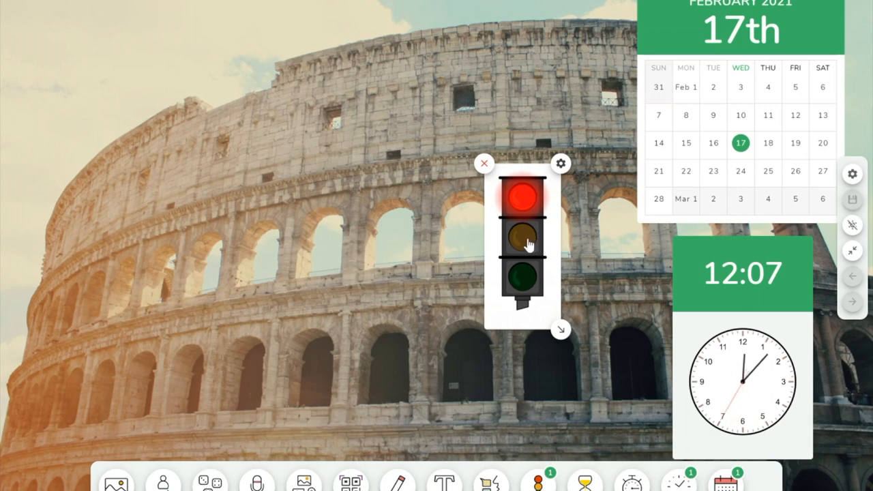
pyautogui.click(521, 240)
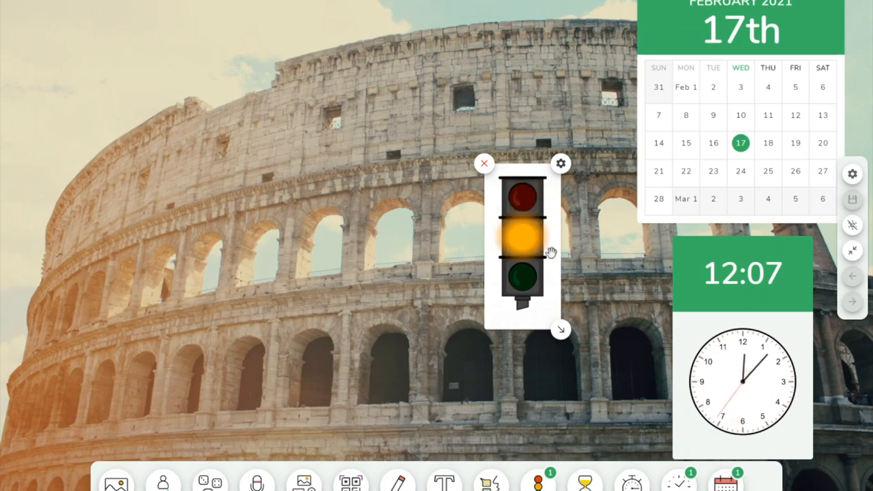
pyautogui.moveTo(542, 229)
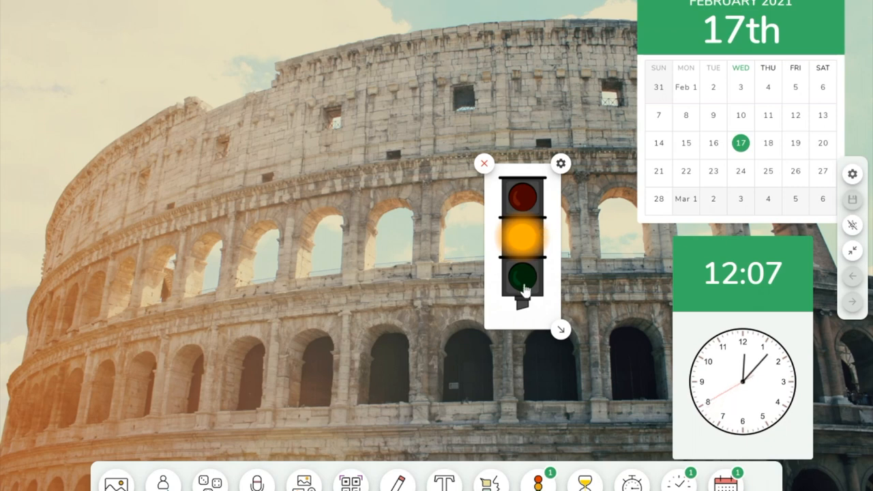
pyautogui.click(524, 285)
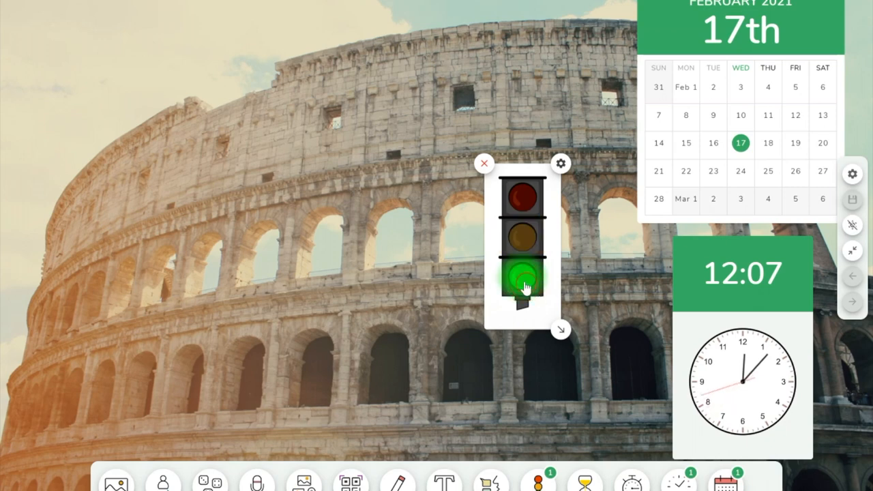
pyautogui.click(484, 164)
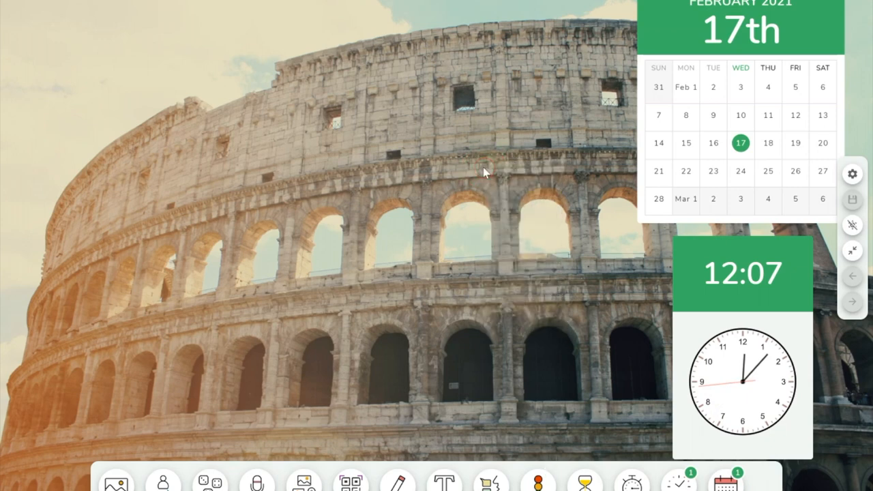
# Add work symbols and step through whisper and ask neighbor to work together
pyautogui.click(491, 481)
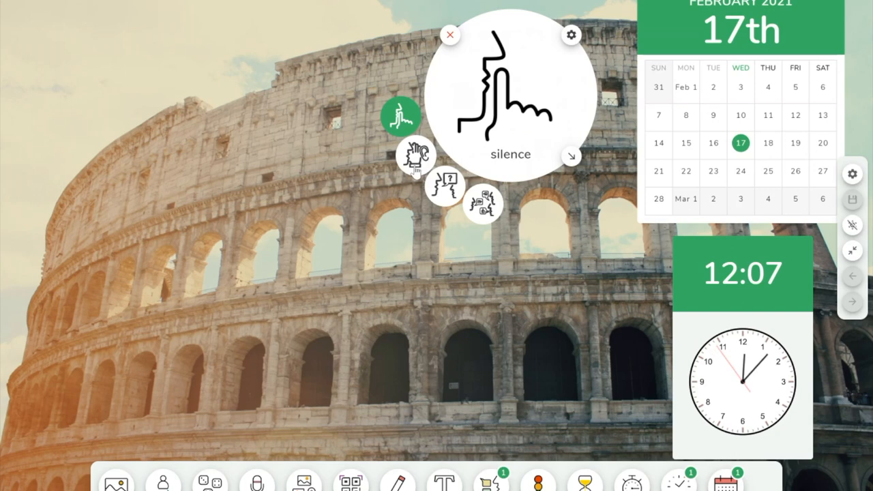
pyautogui.click(414, 157)
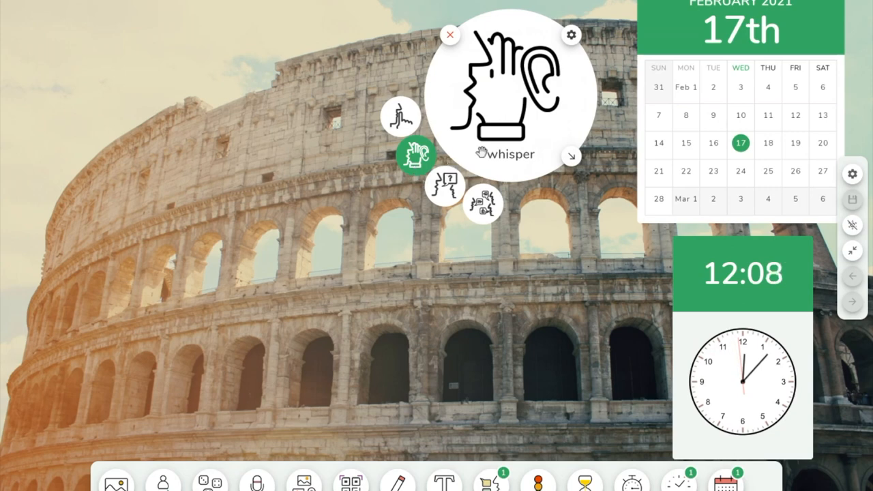
pyautogui.click(444, 186)
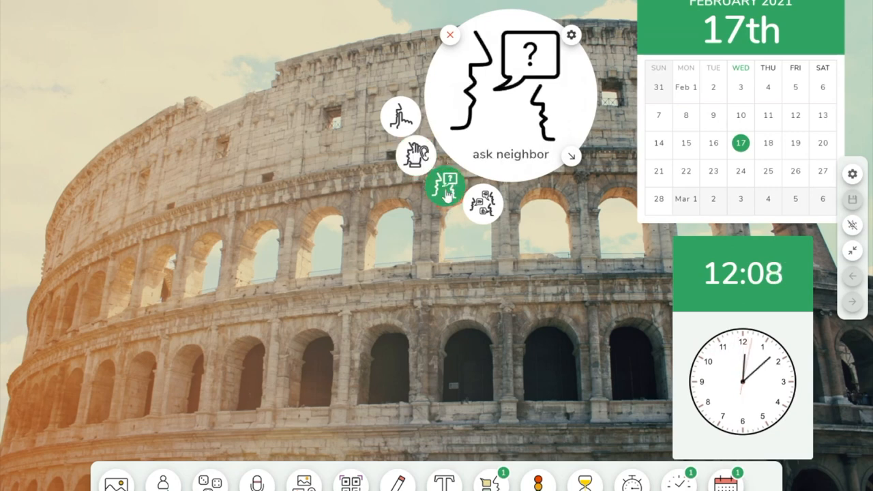
pyautogui.moveTo(495, 125)
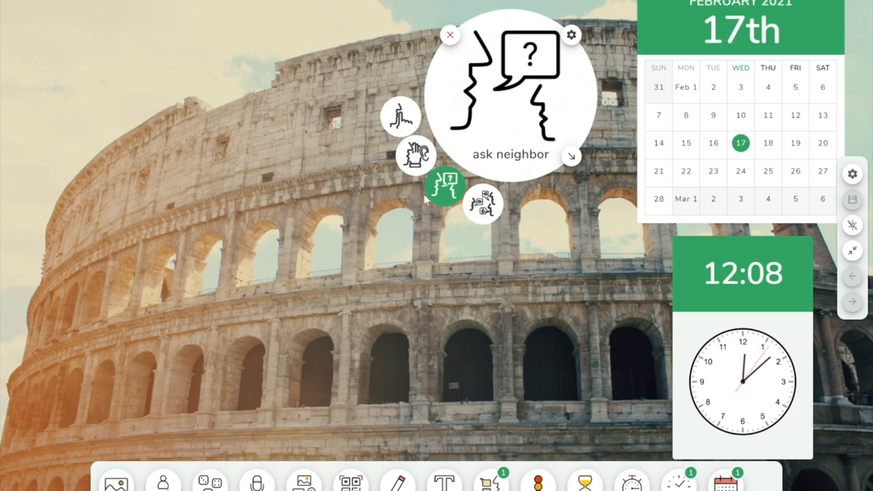
pyautogui.click(483, 204)
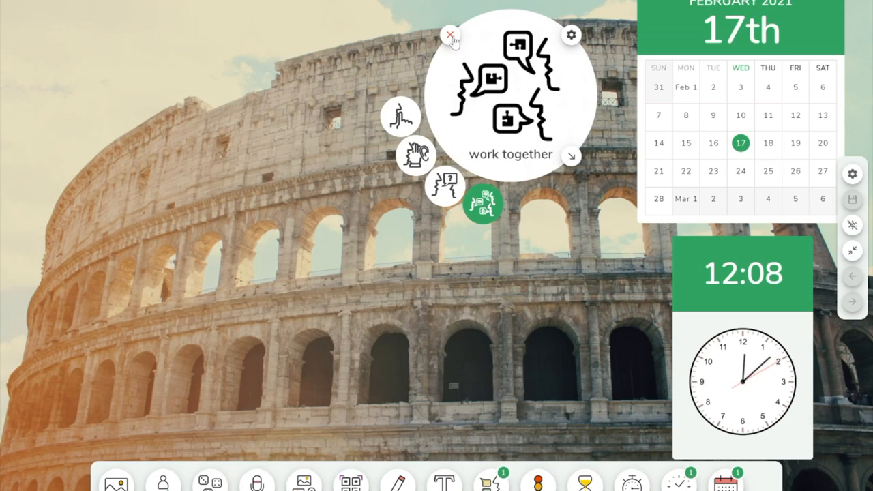
# Remove the work symbols and write 'Bellwork:' and 'To Do List' in the text box
pyautogui.click(450, 34)
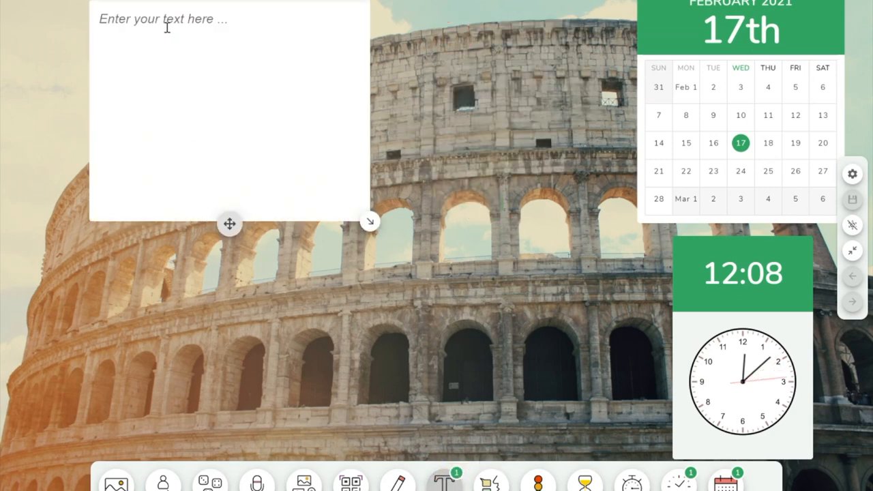
pyautogui.write('B')
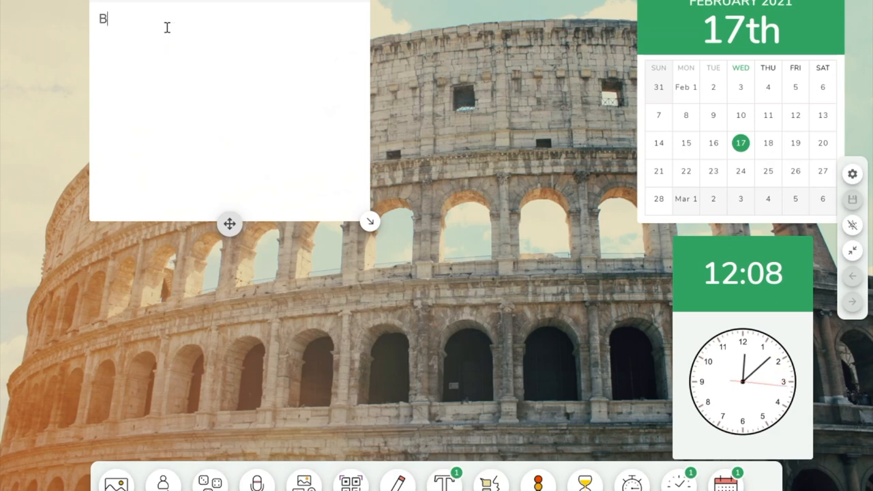
pyautogui.write('ellwork:')
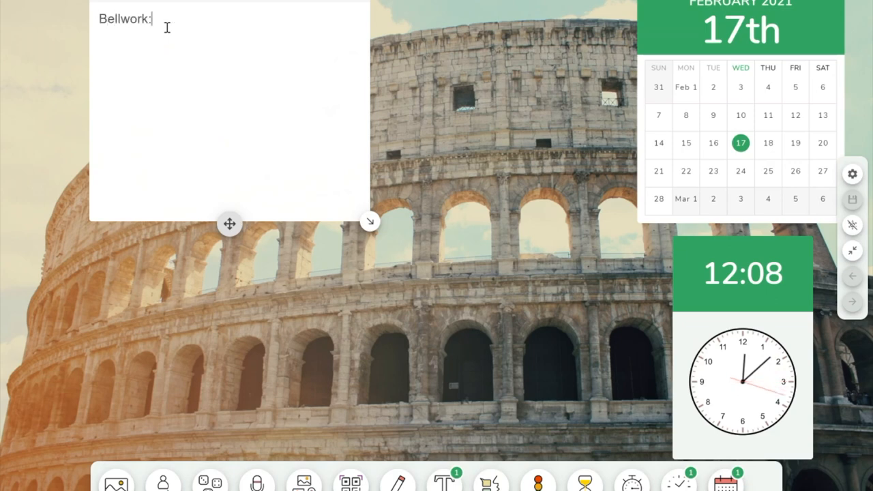
pyautogui.write('To')
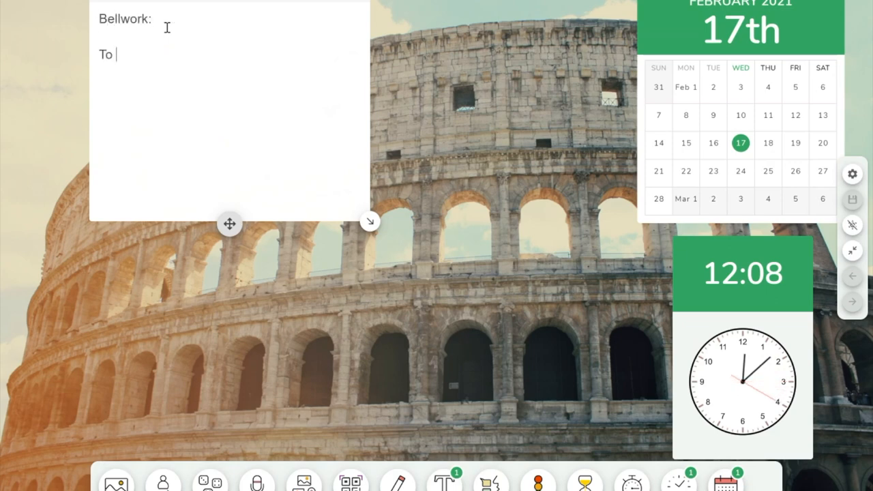
pyautogui.write('Do List:')
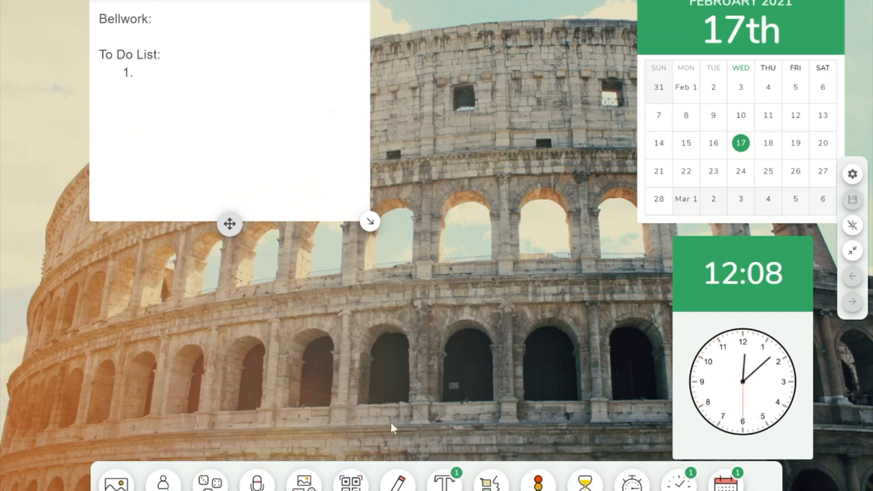
pyautogui.click(398, 480)
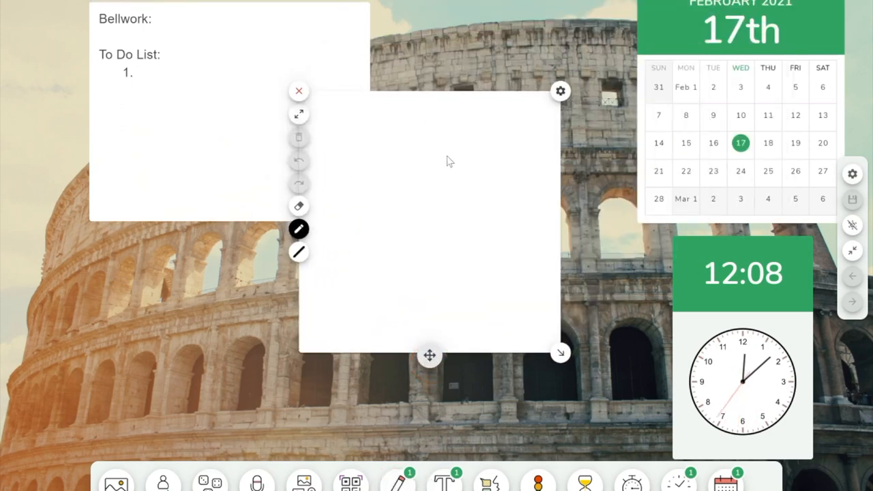
pyautogui.moveTo(406, 204)
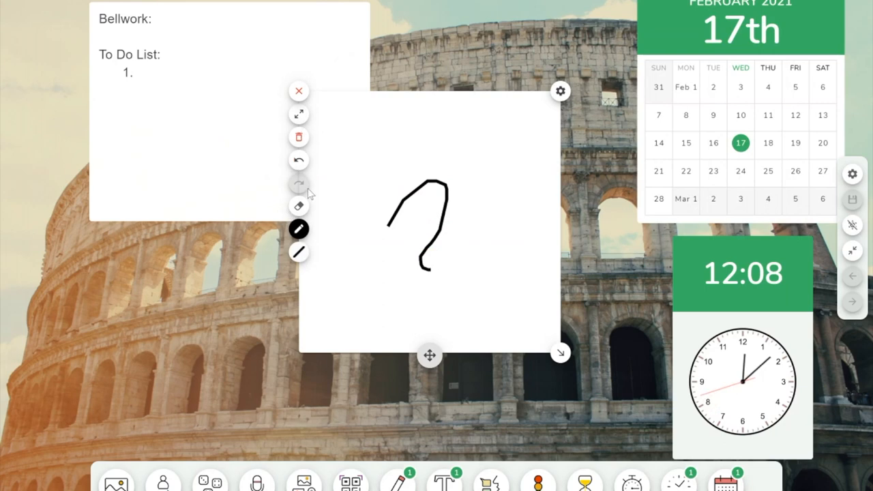
pyautogui.click(298, 206)
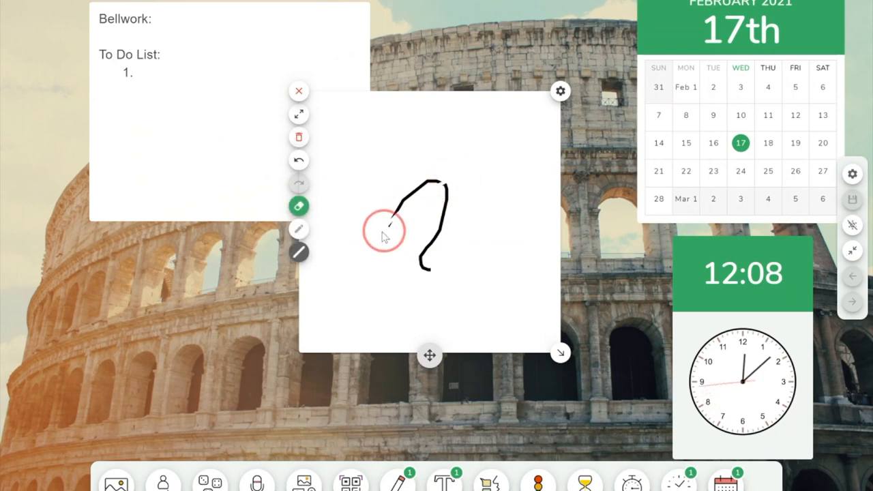
pyautogui.moveTo(384, 232); pyautogui.dragTo(443, 234)
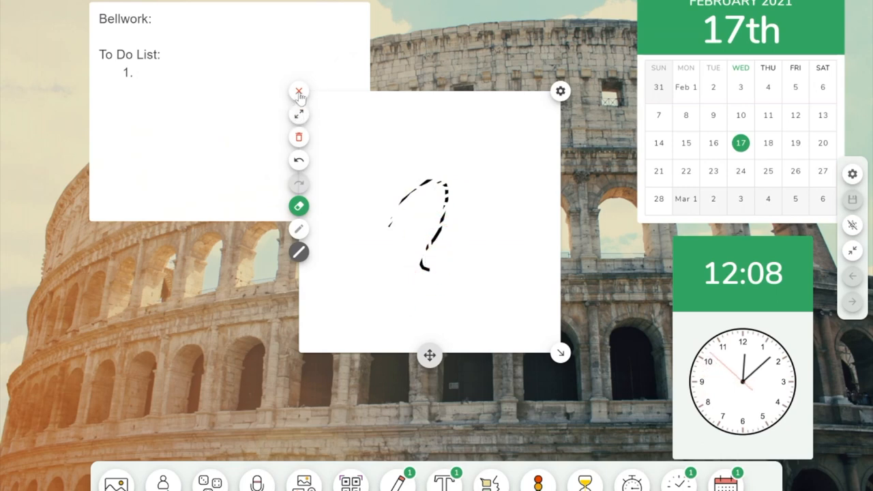
pyautogui.click(299, 91)
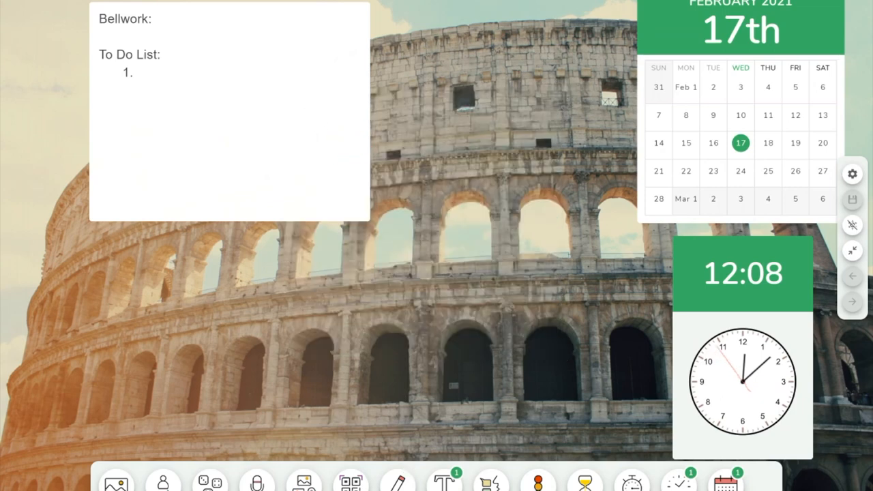
# Try a QR code widget, close it, and add a media widget instead
pyautogui.click(352, 480)
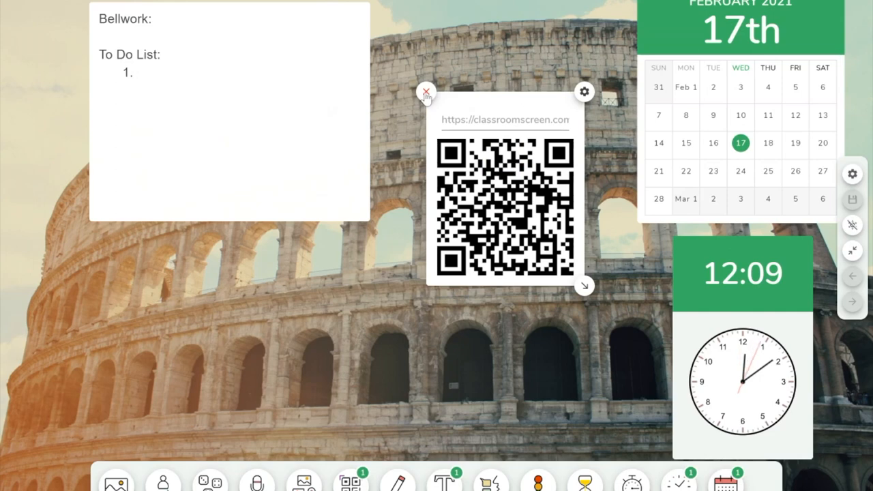
pyautogui.click(425, 90)
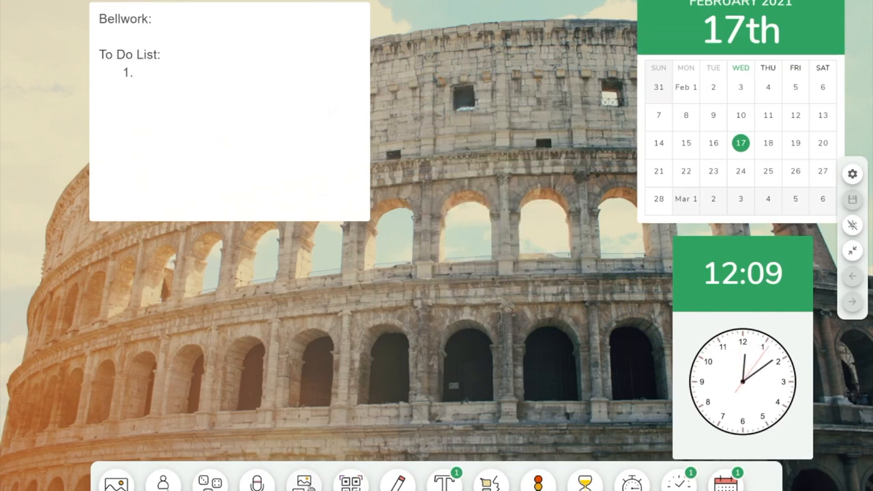
pyautogui.click(303, 480)
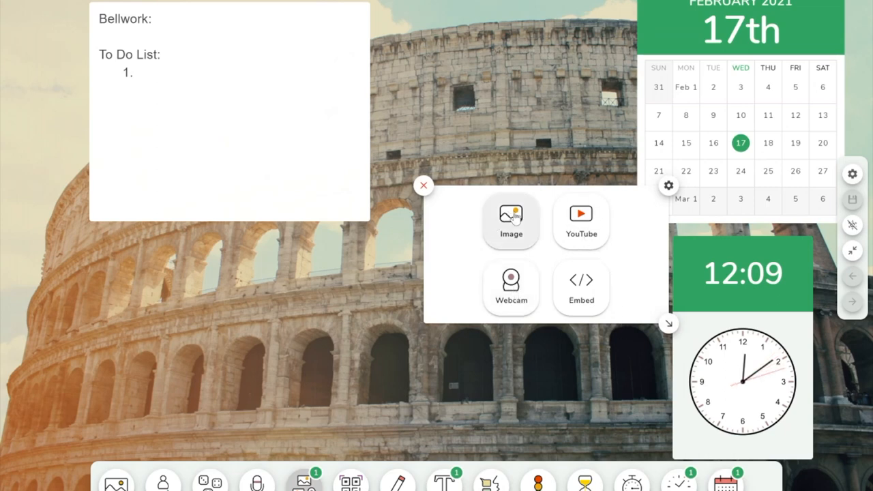
# Peek at the media widget's YouTube option, then briefly show and remove a sound level meter
pyautogui.click(581, 221)
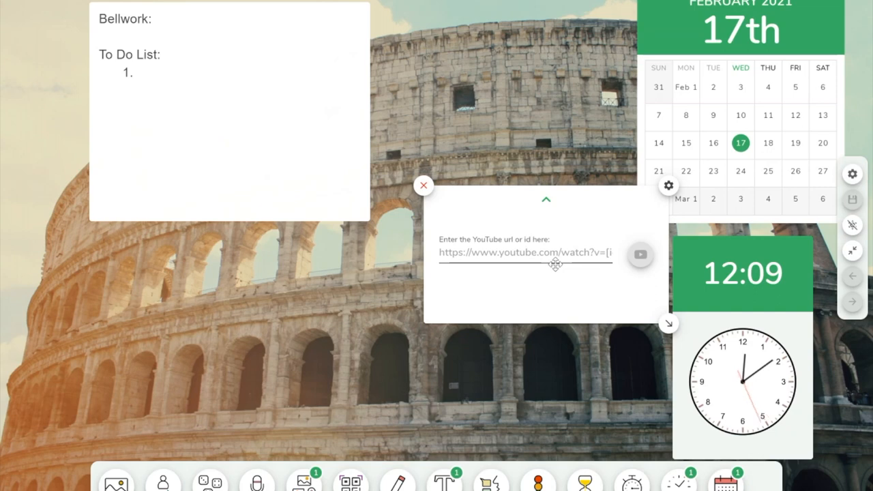
pyautogui.moveTo(475, 205)
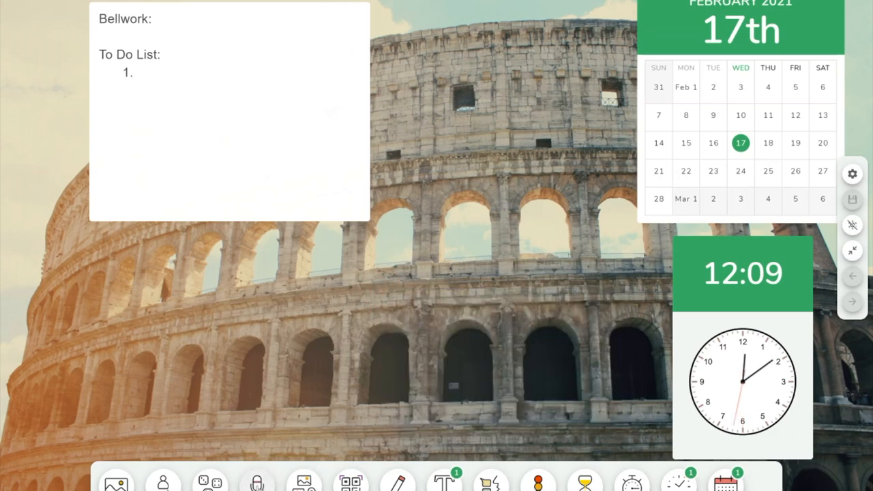
pyautogui.click(256, 480)
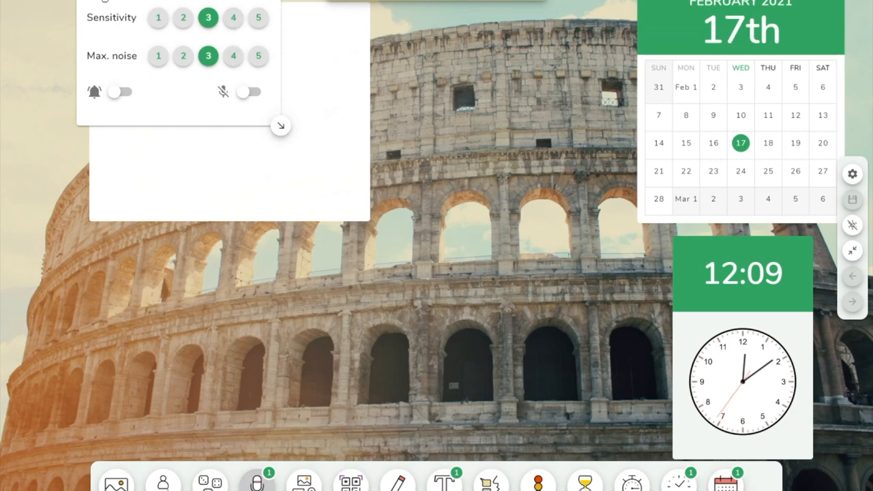
pyautogui.click(256, 480)
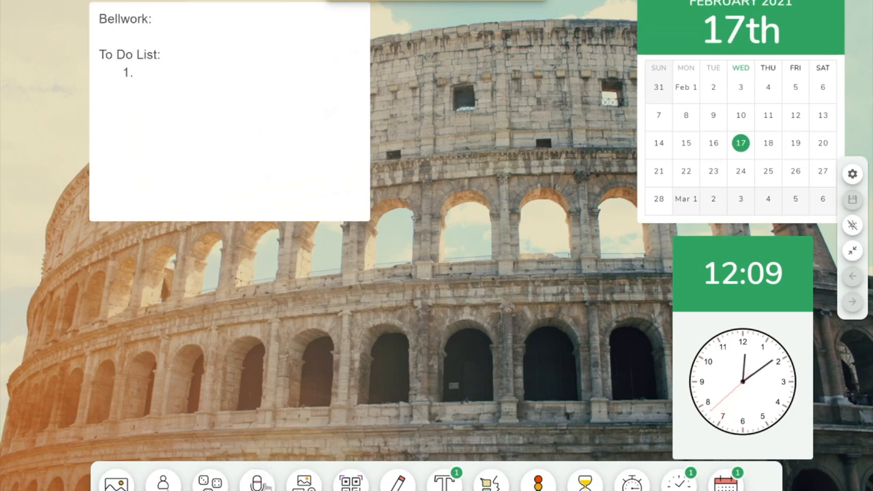
pyautogui.click(210, 480)
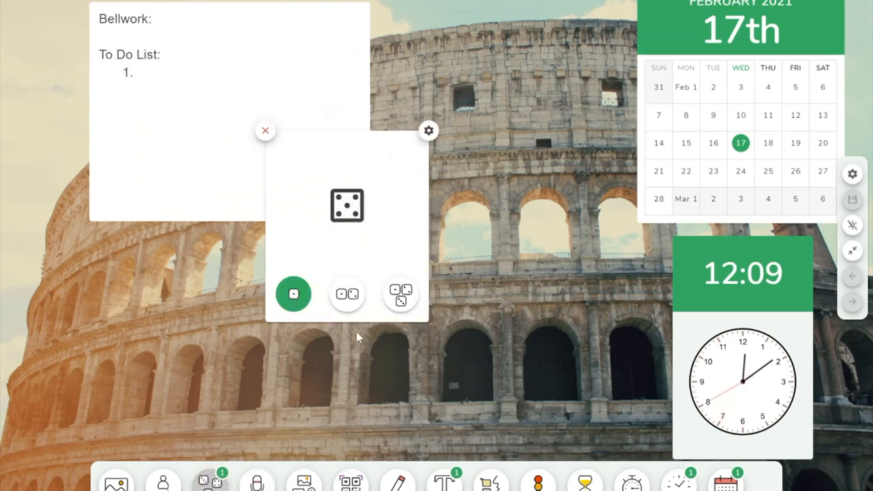
pyautogui.click(401, 293)
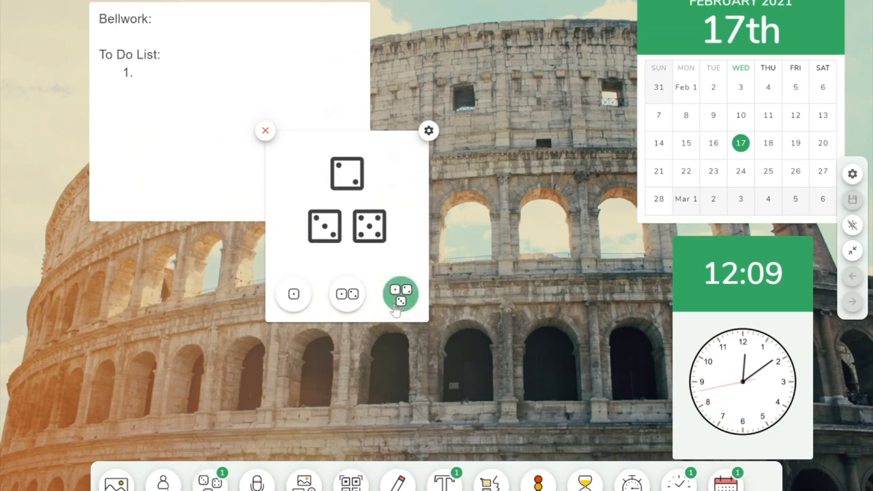
pyautogui.click(401, 293)
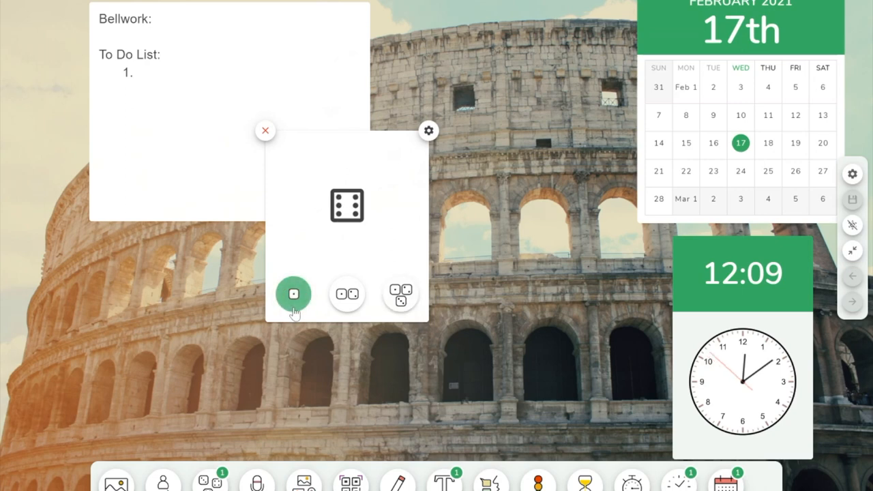
pyautogui.click(347, 294)
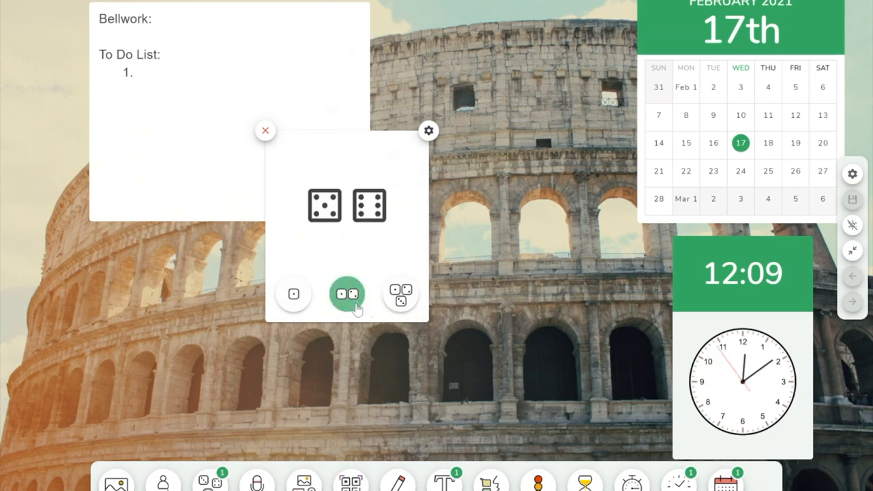
pyautogui.click(401, 294)
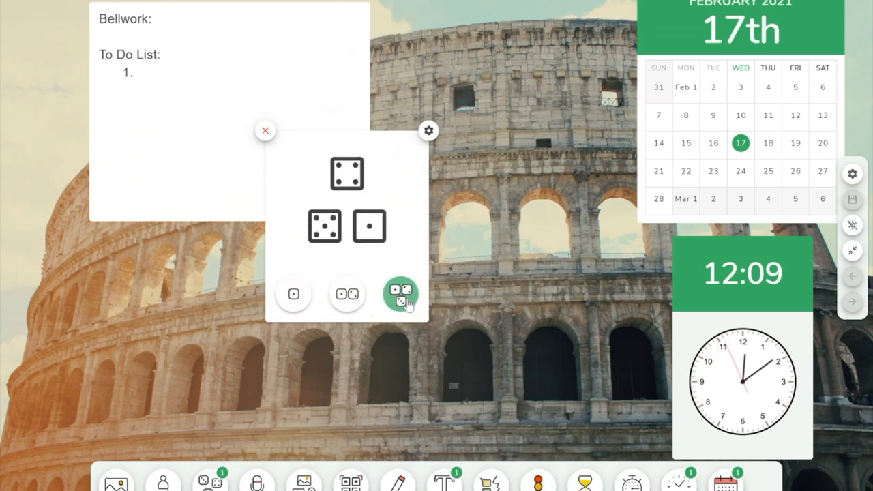
pyautogui.click(401, 293)
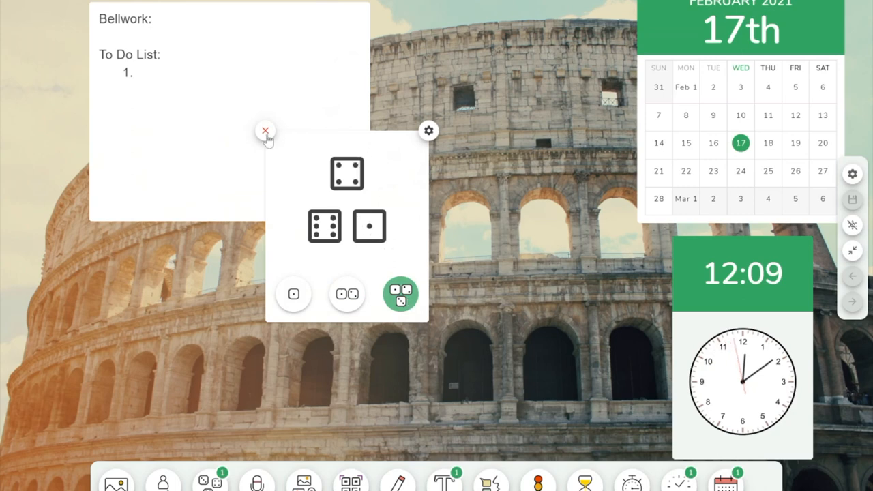
pyautogui.click(264, 131)
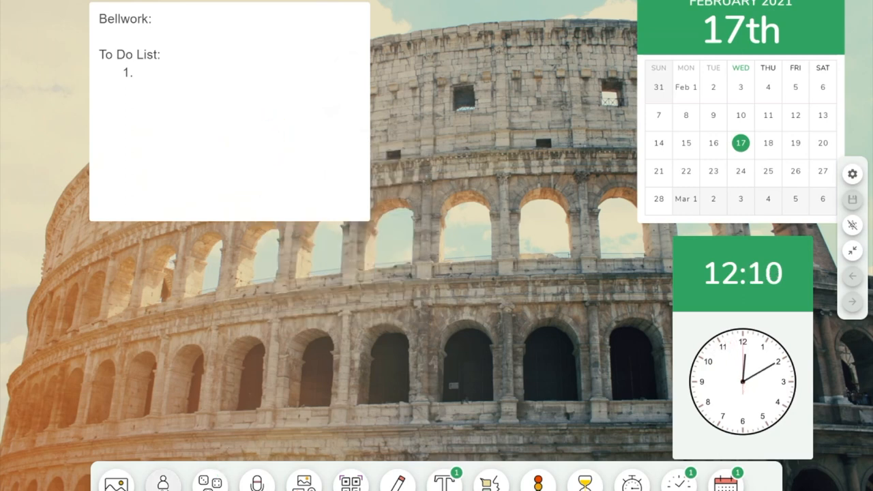
pyautogui.click(163, 480)
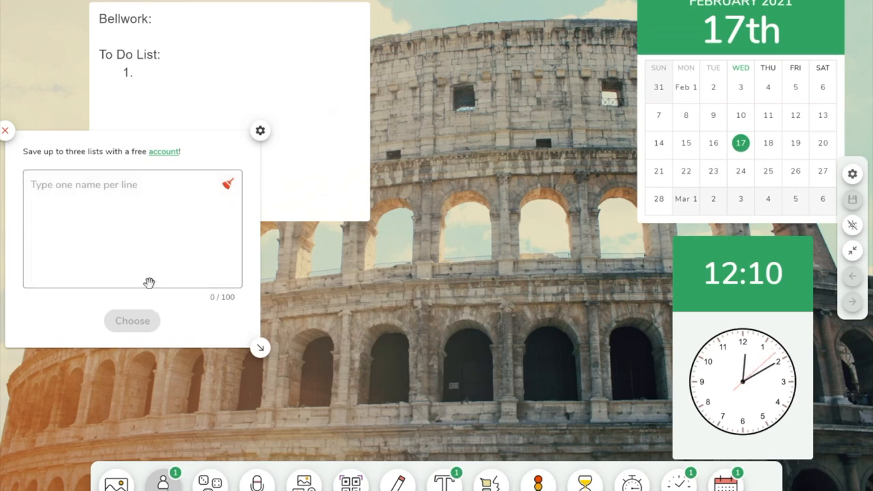
pyautogui.click(6, 131)
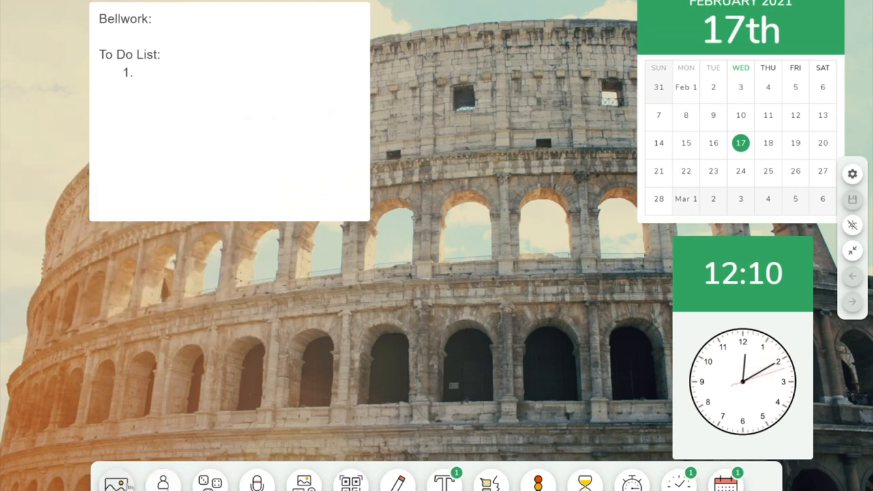
# Set the animated campfire background and slide the background colour from green to blue
pyautogui.click(116, 480)
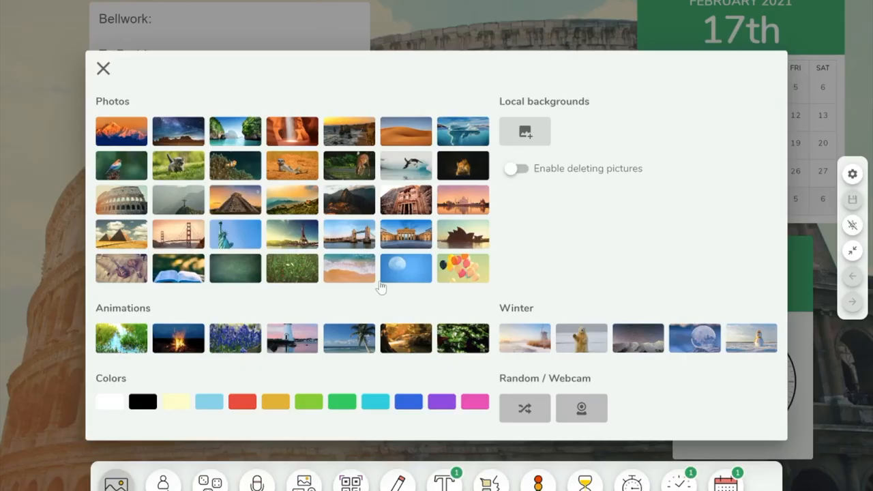
pyautogui.click(177, 338)
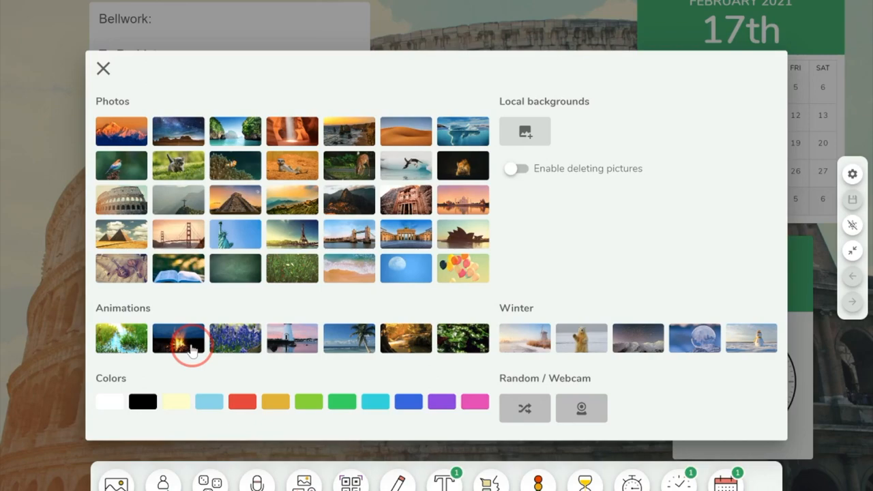
pyautogui.click(177, 338)
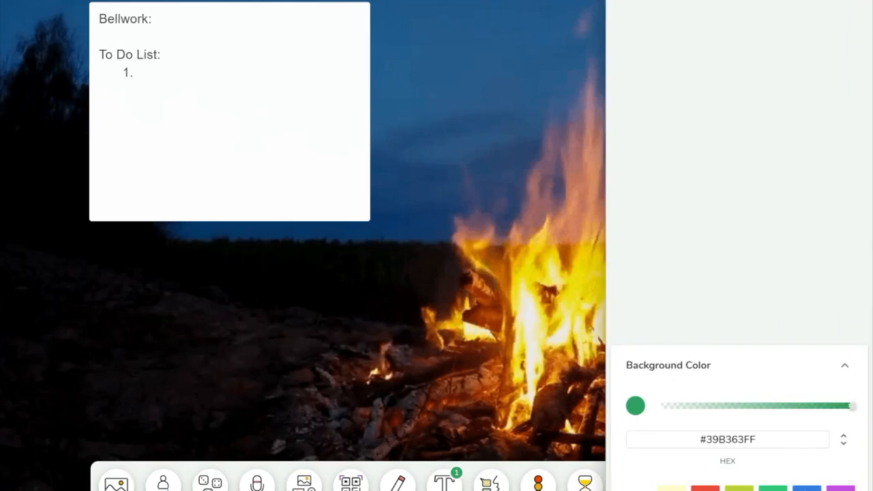
pyautogui.moveTo(851, 407); pyautogui.dragTo(715, 406)
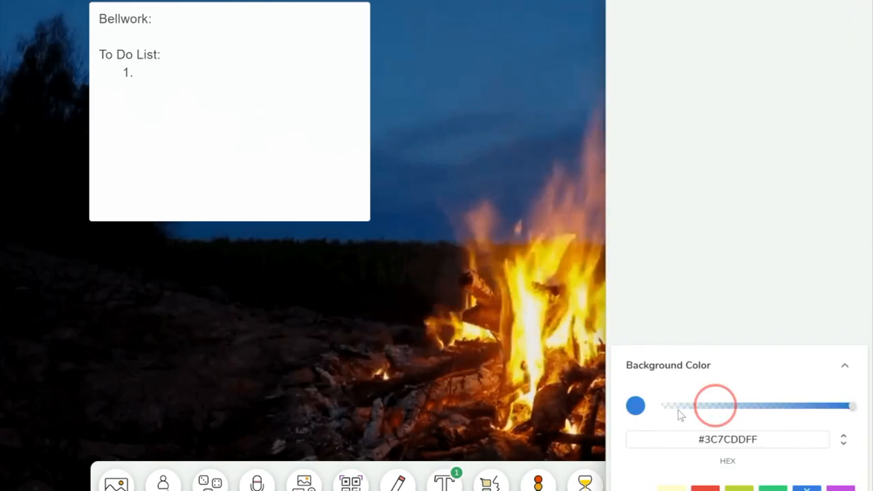